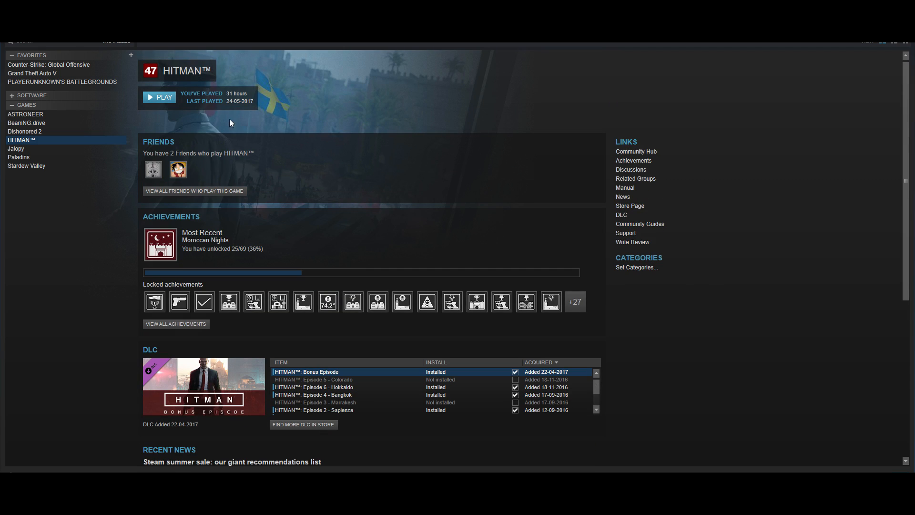
- Check SecondaryHDD (D:) free space in File Explorer before removing the DLC (about 80 GB free)
scroll("down", 3)
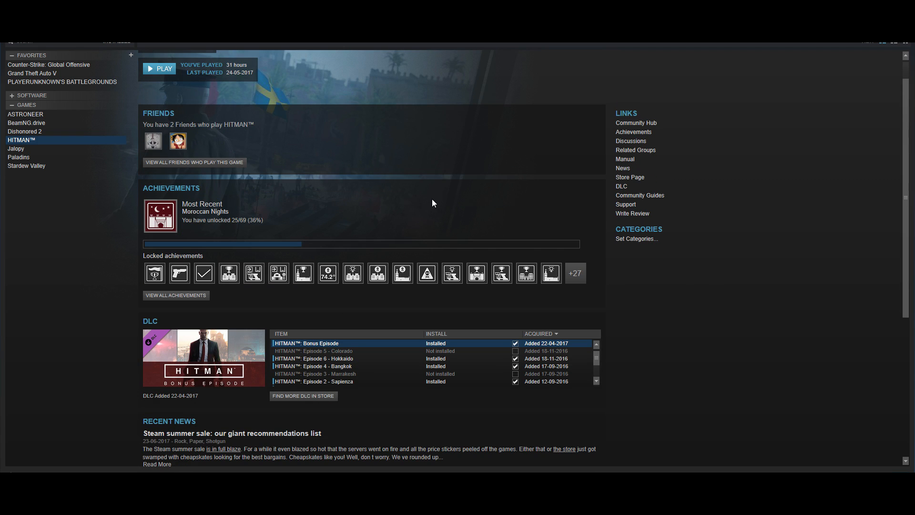
scroll("down", 3)
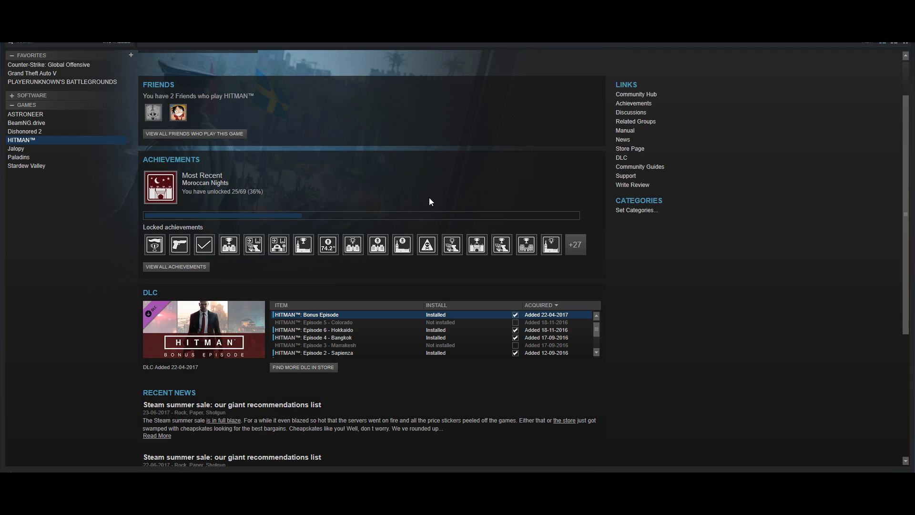
mouse_move(420, 326)
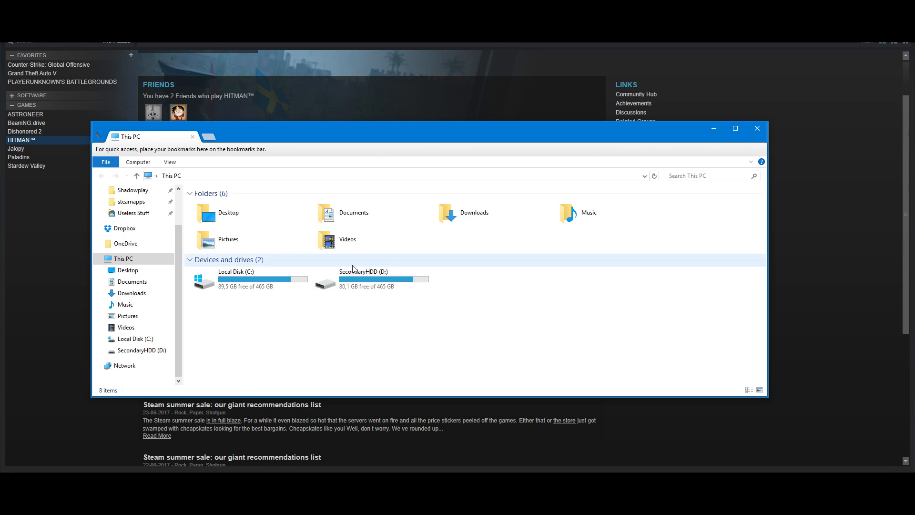
left_click(363, 279)
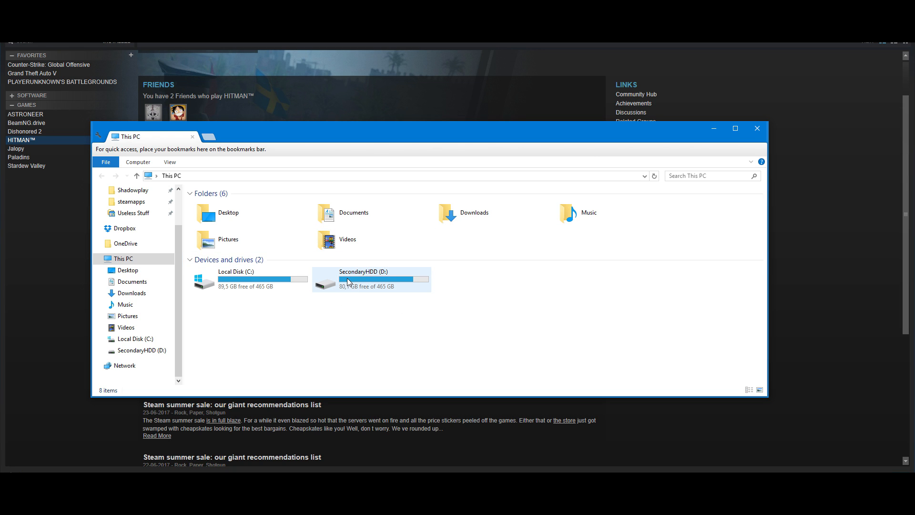
left_click(757, 128)
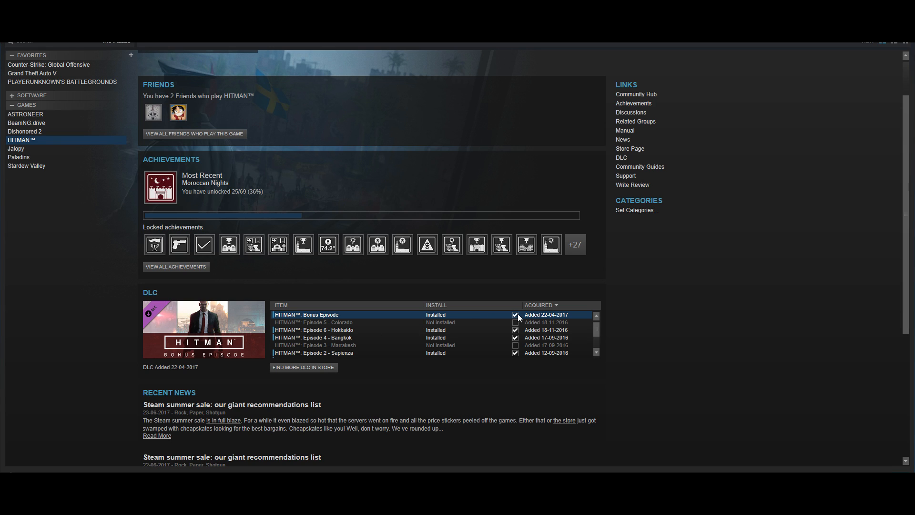
- Uncheck the HITMAN Bonus Episode DLC and confirm D: now shows 92,2 GB free
left_click(515, 315)
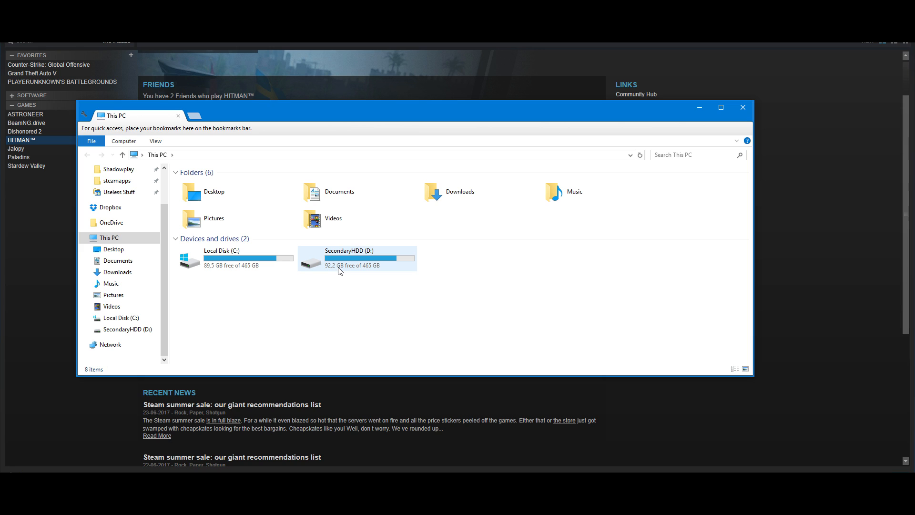
mouse_move(419, 292)
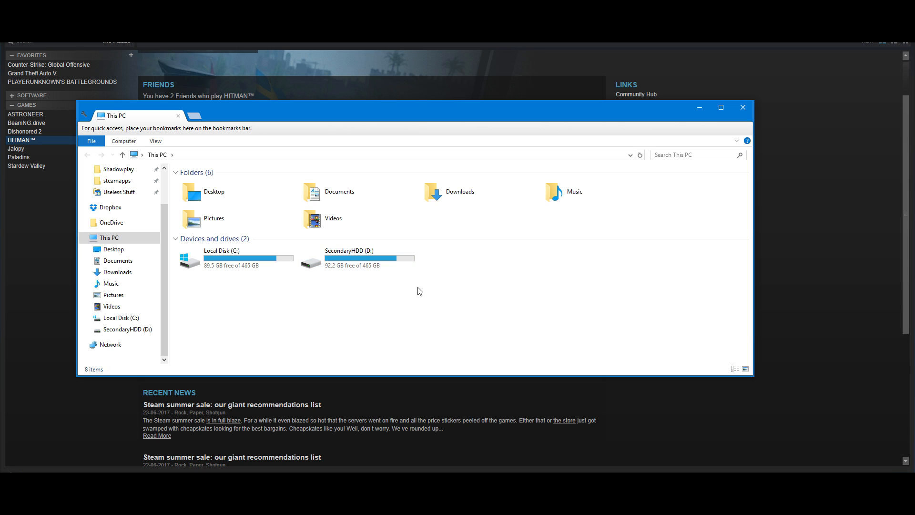
left_click(742, 107)
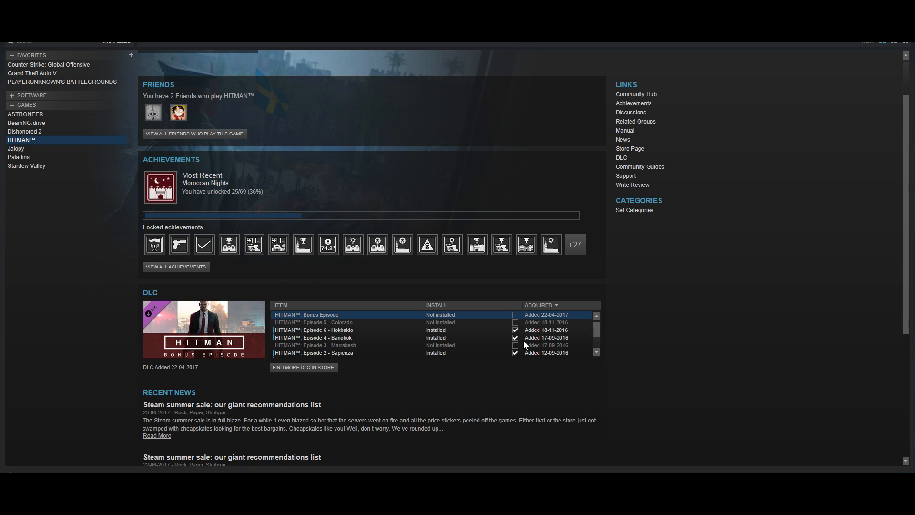
scroll("down", 3)
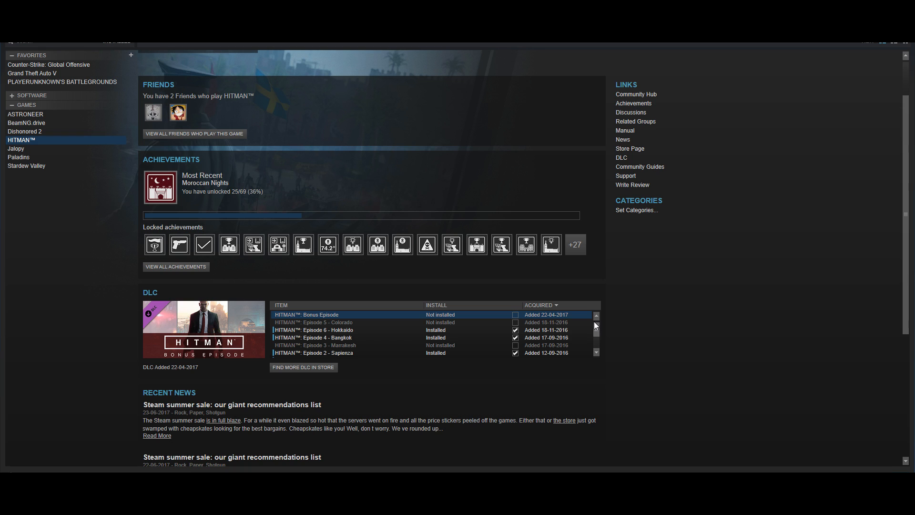
scroll("down", 3)
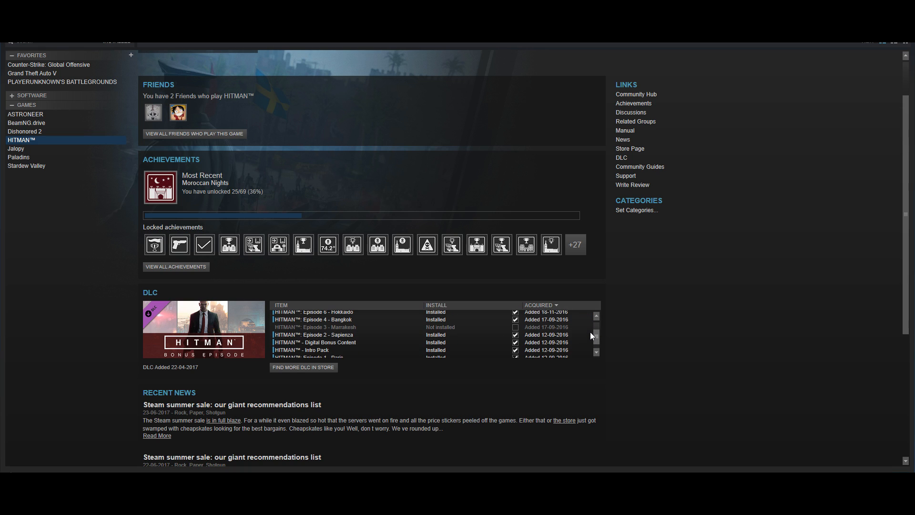
scroll("down", 3)
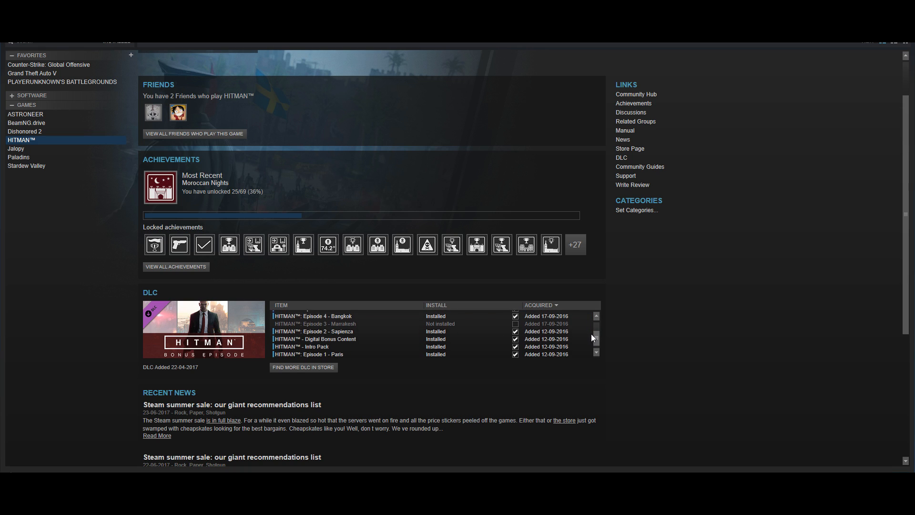